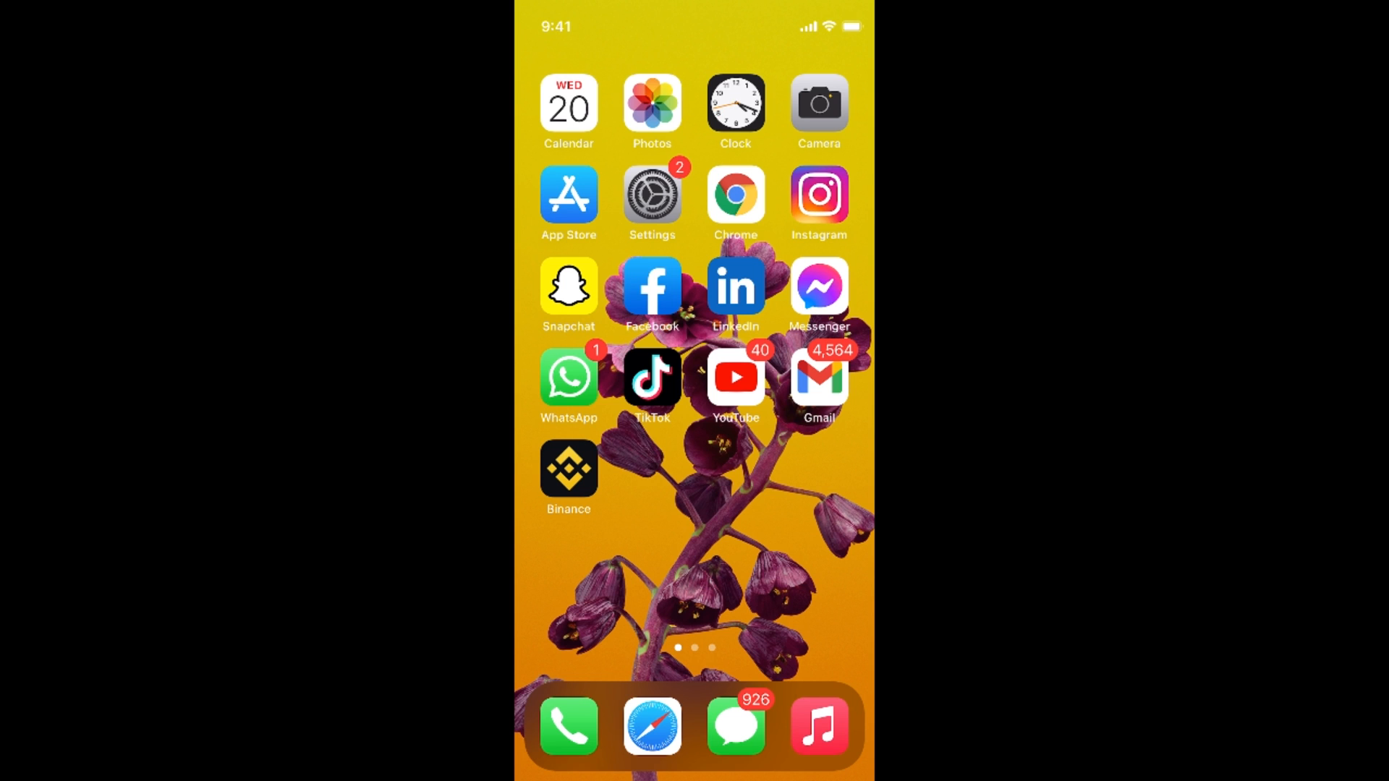
Launch Settings from the Home Screen.
left_click(651, 193)
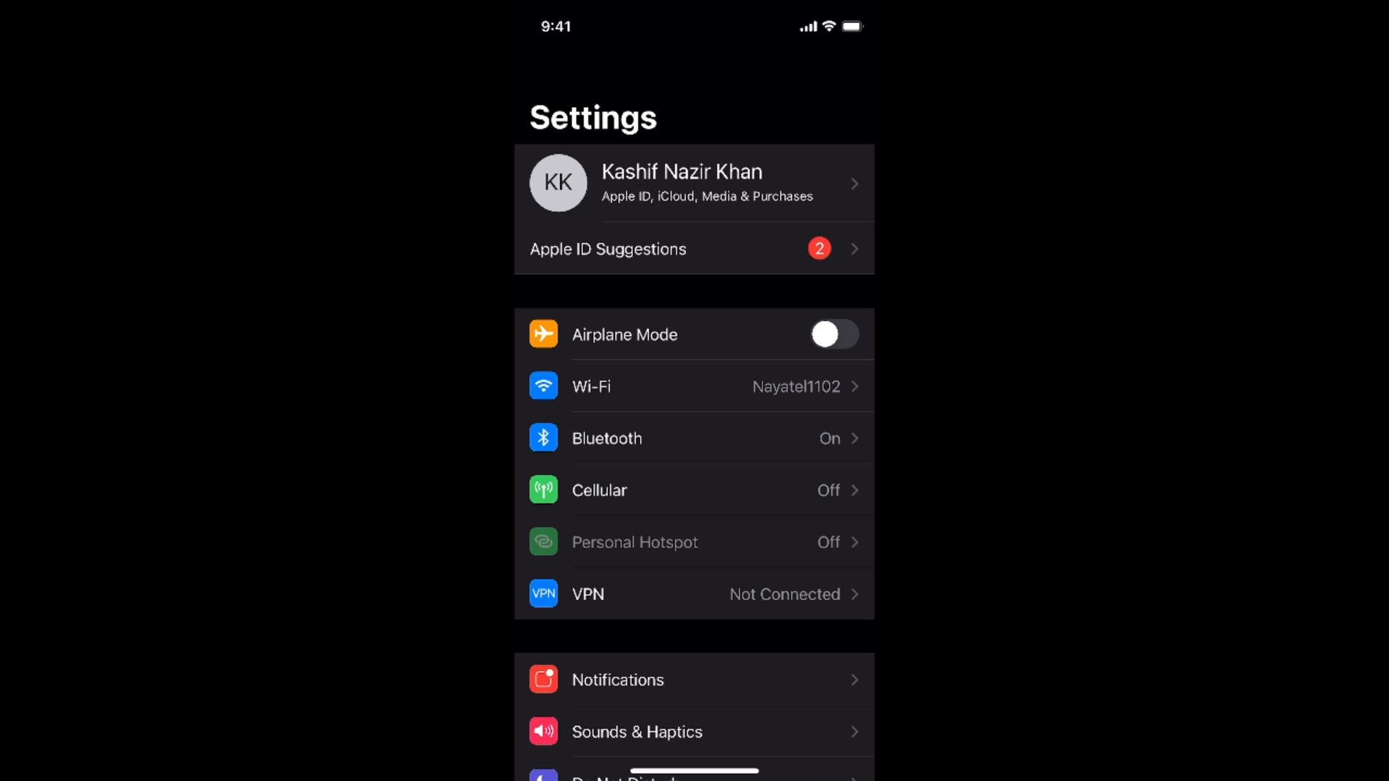
Go to the Apple ID account page via the name banner.
left_click(693, 182)
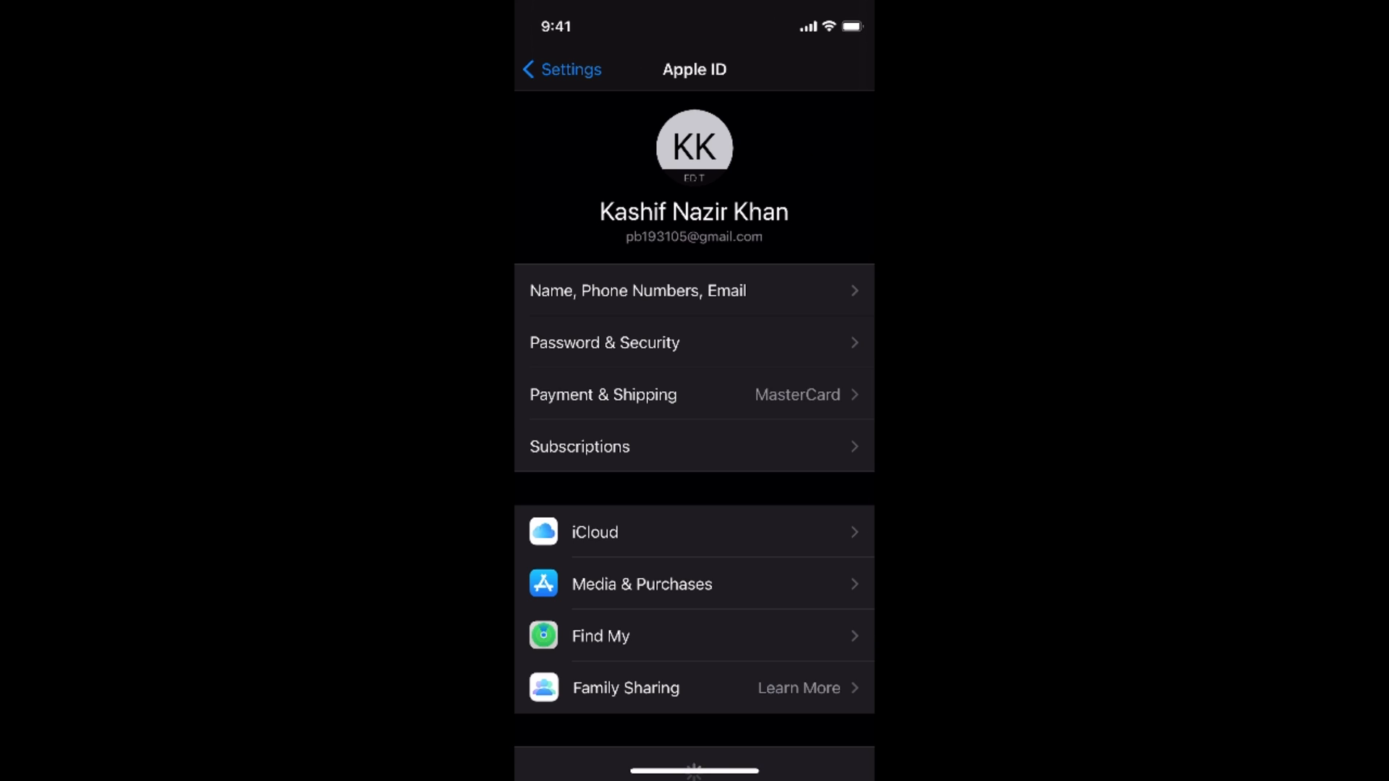
scroll("down", 3)
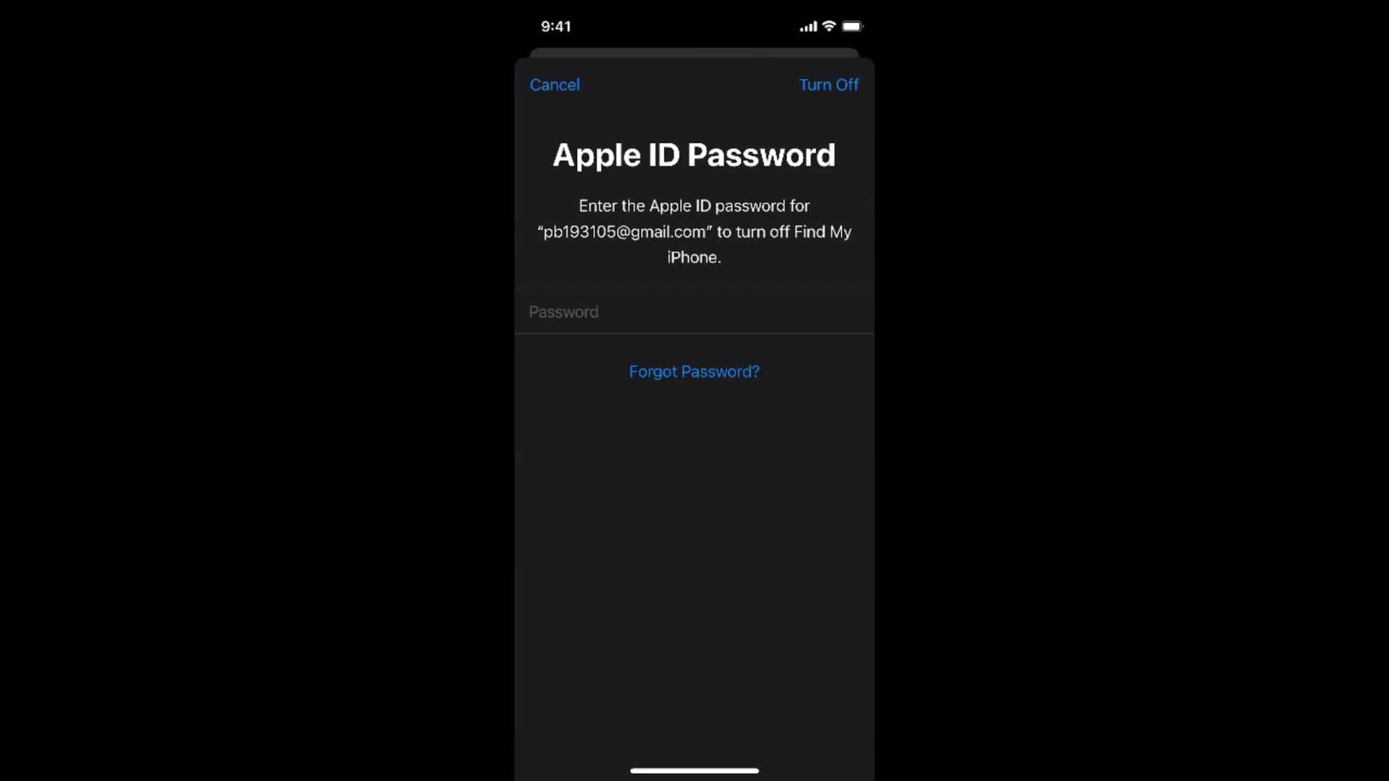
Enter the Apple ID password to turn off Find My iPhone and sign out.
left_click(554, 84)
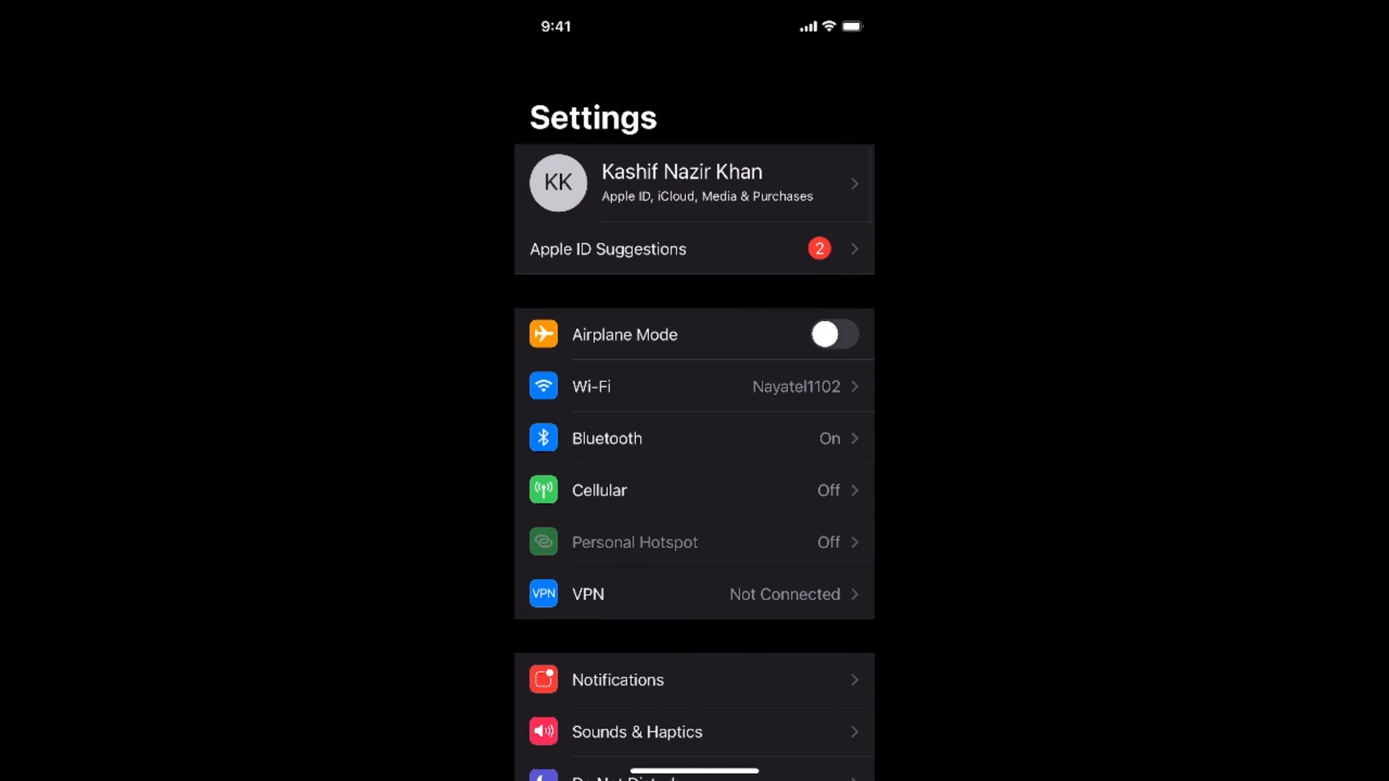